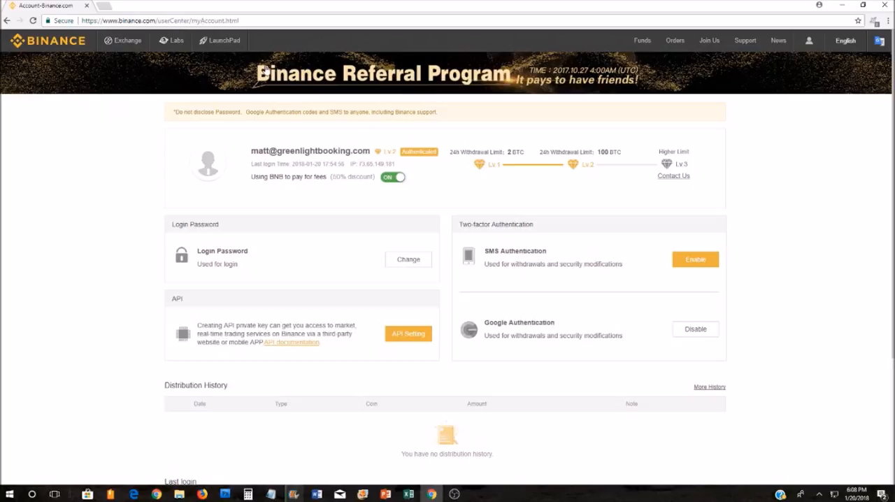
mouse_move(762, 241)
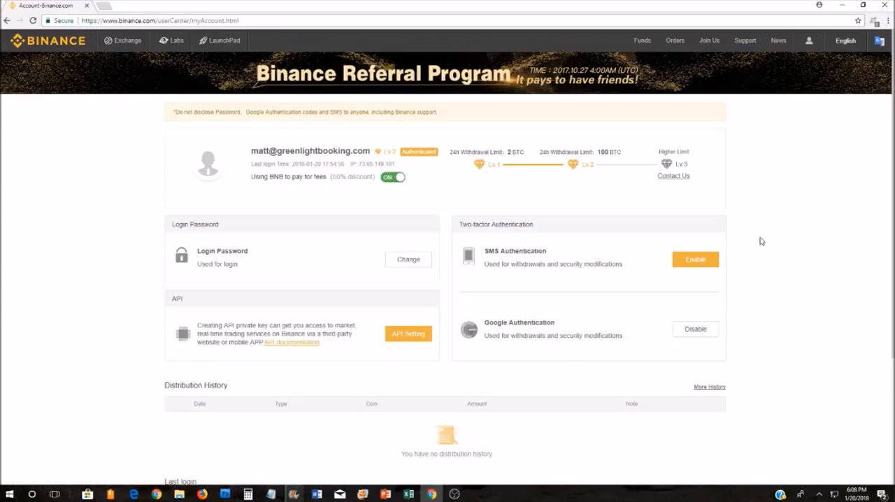
Choose Advanced from the Exchange menu in the top bar.
click(129, 41)
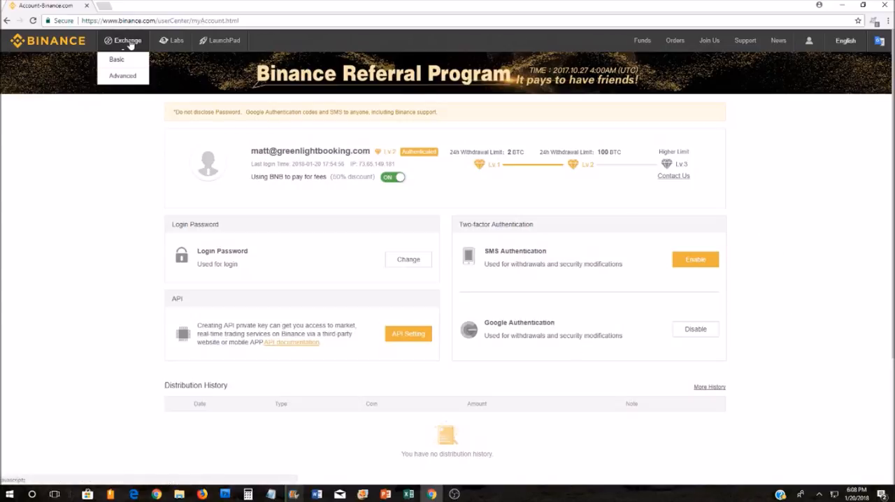
click(122, 75)
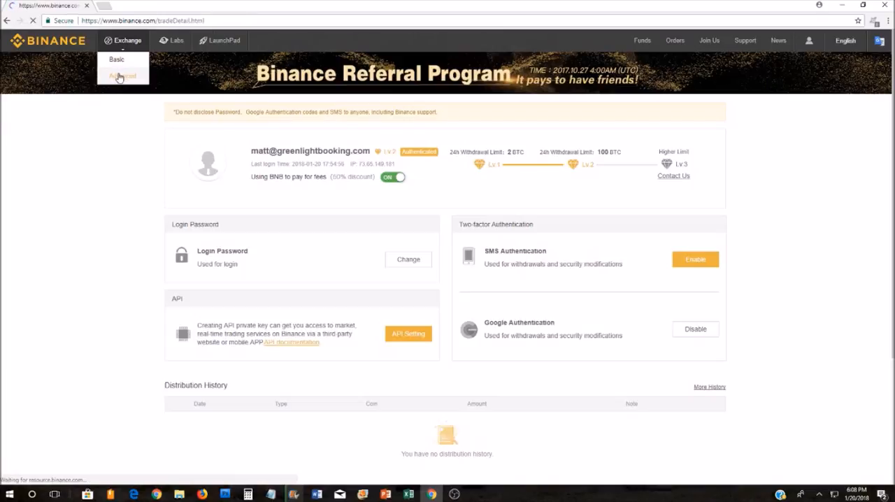
Load the advanced exchange on XRP/BTC with chart, order book and order forms.
click(123, 75)
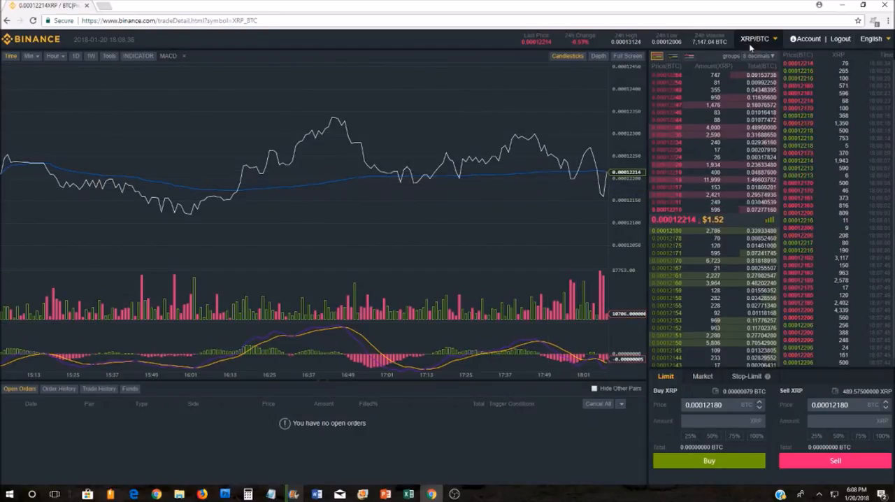
mouse_move(287, 137)
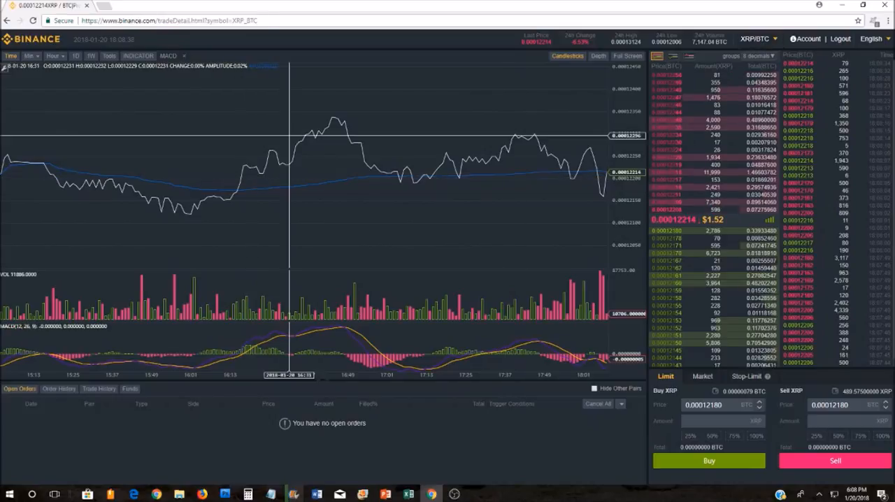
mouse_move(504, 196)
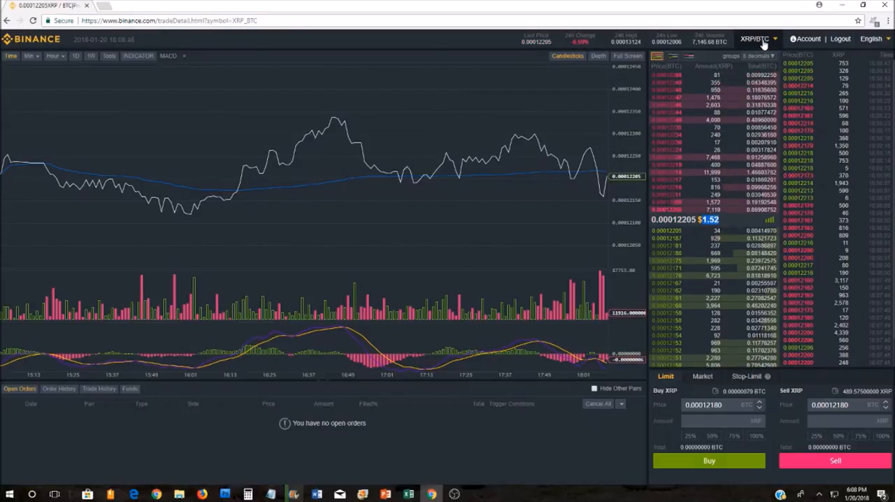
Browse the ETH, USDT and BTC pair lists, then select TRX/BTC.
click(762, 40)
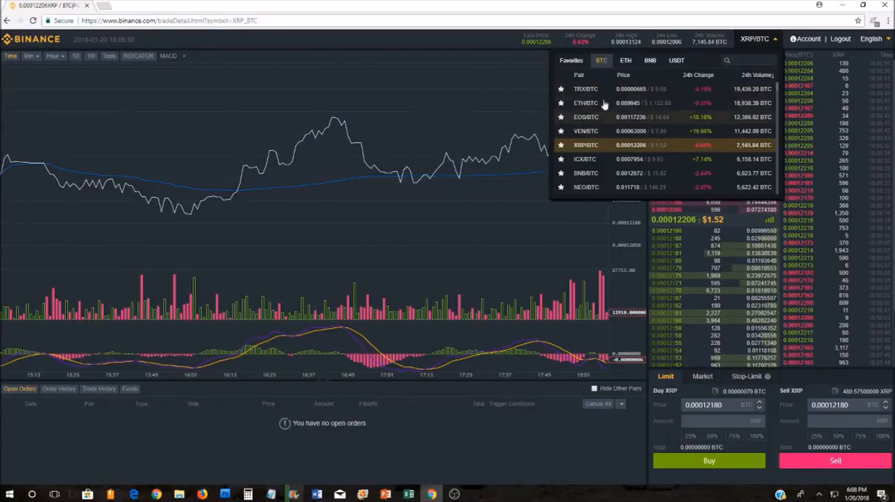
click(625, 60)
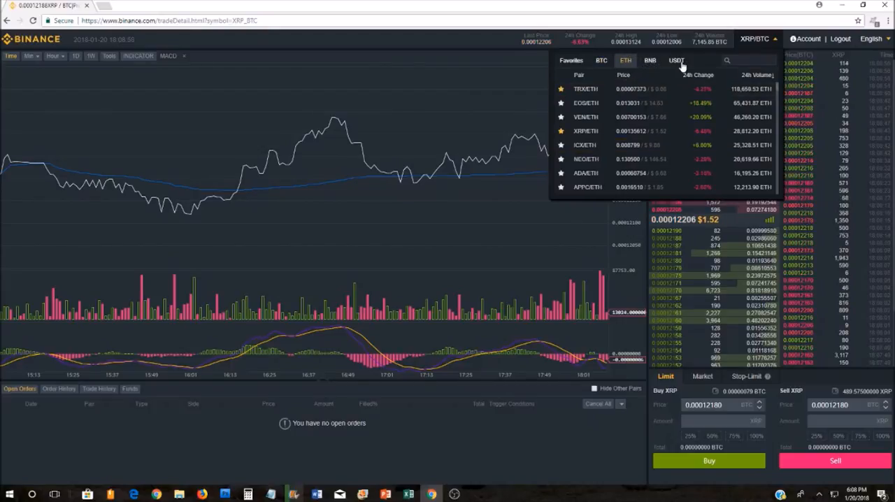
click(693, 60)
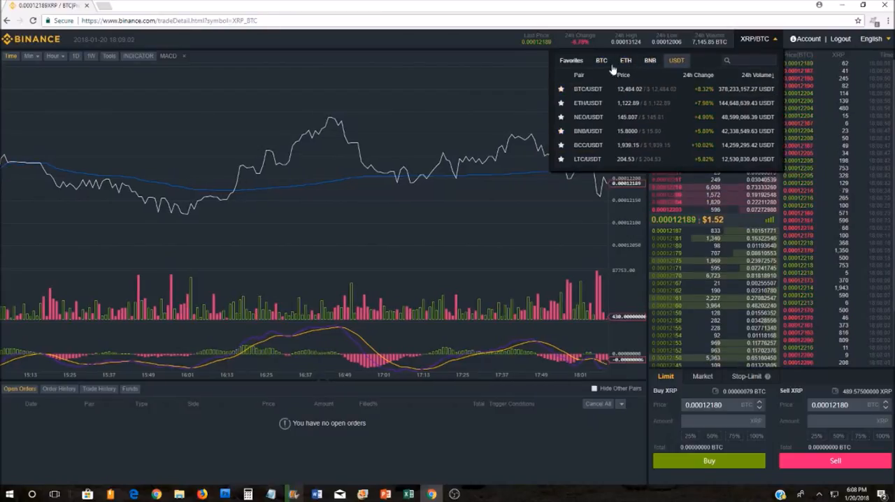
click(601, 60)
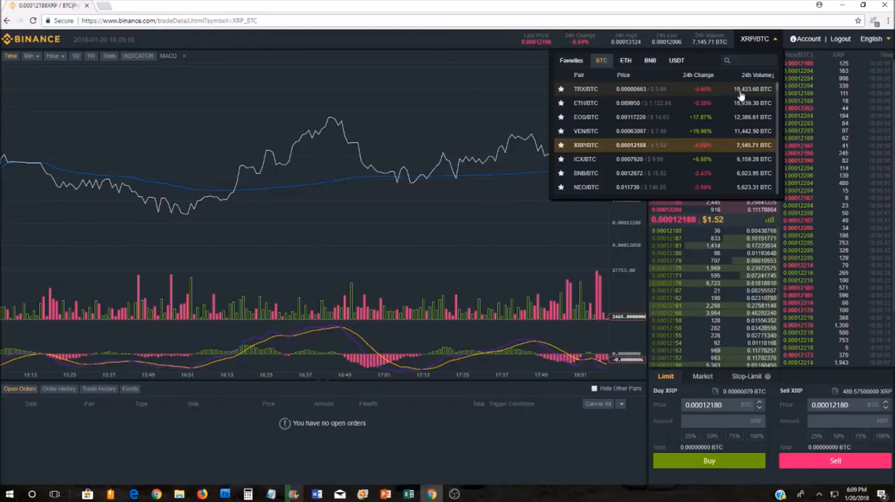
click(588, 88)
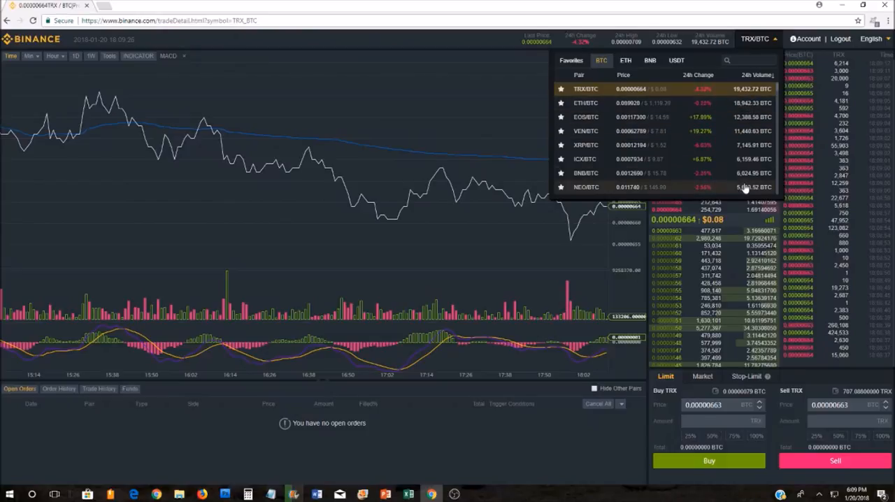
scroll(down, 3)
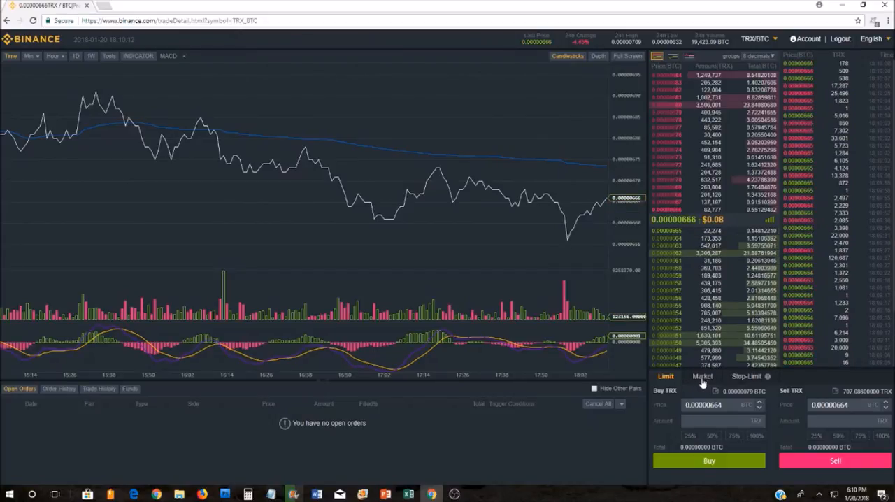
Switch to market orders and enter 100 as the buy amount.
click(701, 376)
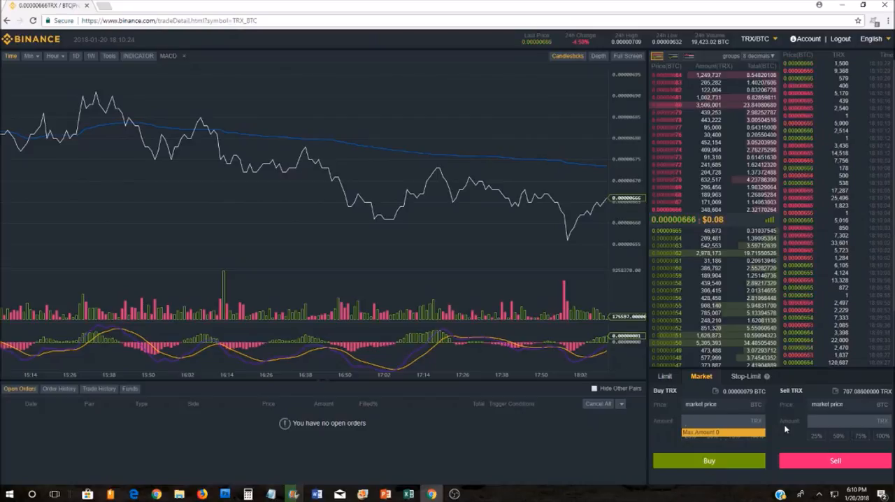
click(719, 421)
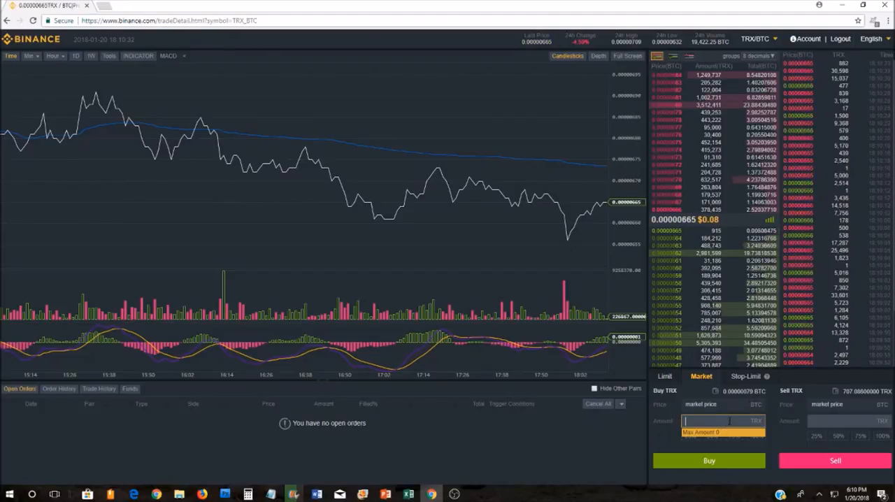
text(100)
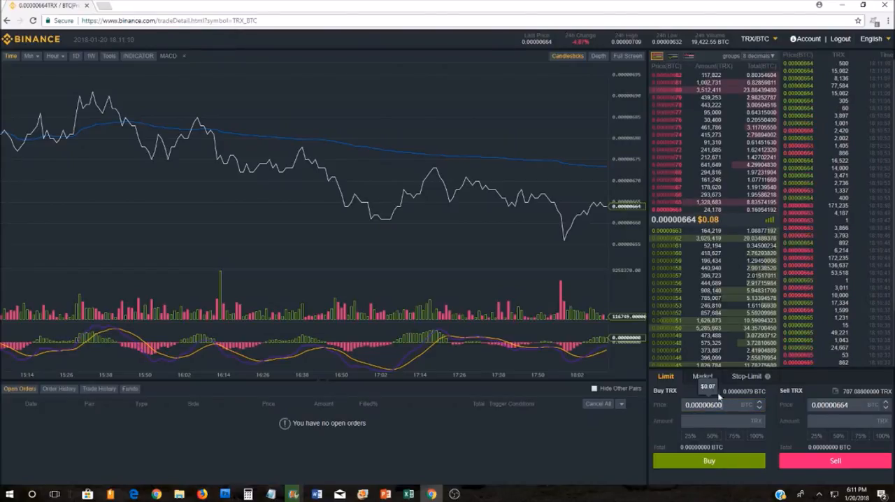
Fill the limit forms using 50% buttons, giving a 353 TRX sell at 0.00000664 BTC.
click(709, 407)
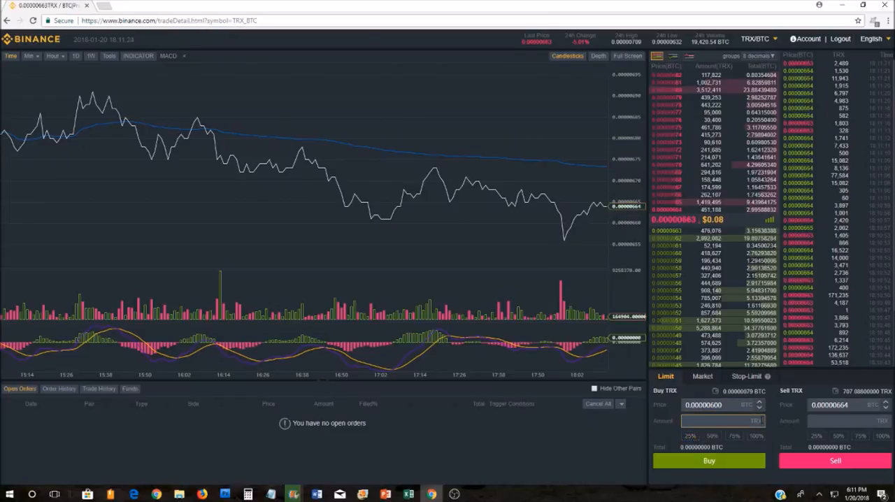
click(706, 437)
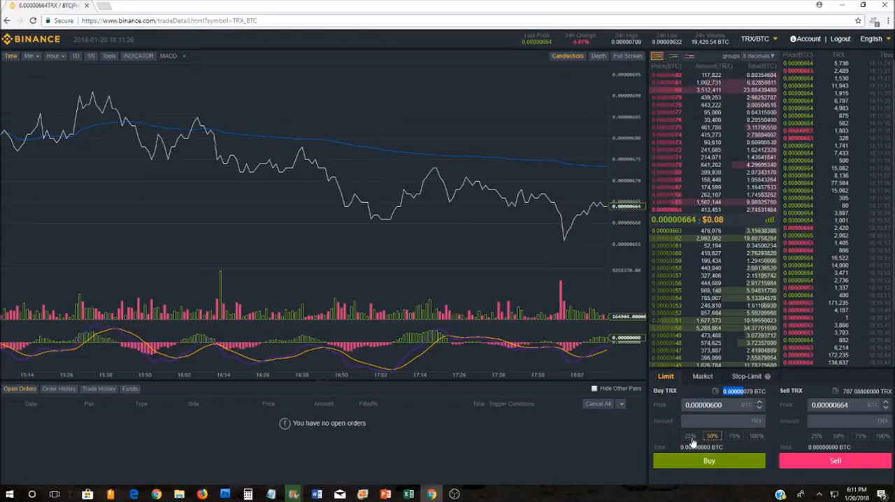
click(690, 436)
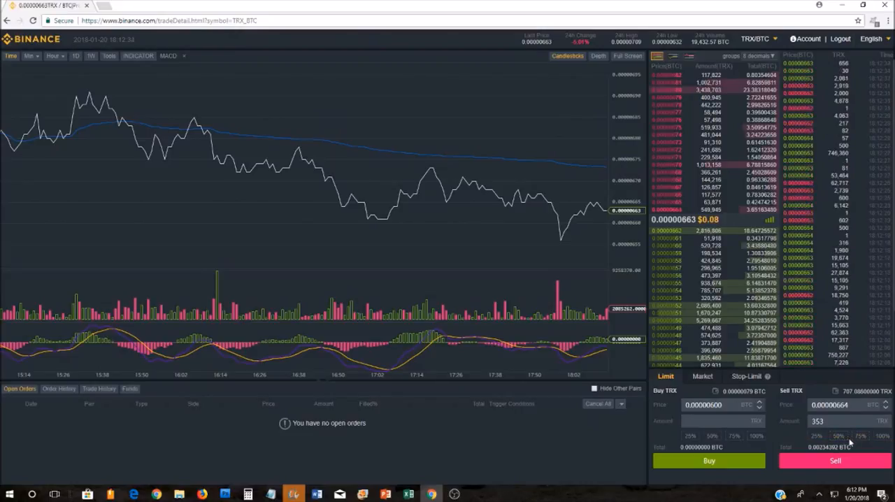
Try 100% and 75% sell amounts, then switch to market order mode.
click(878, 437)
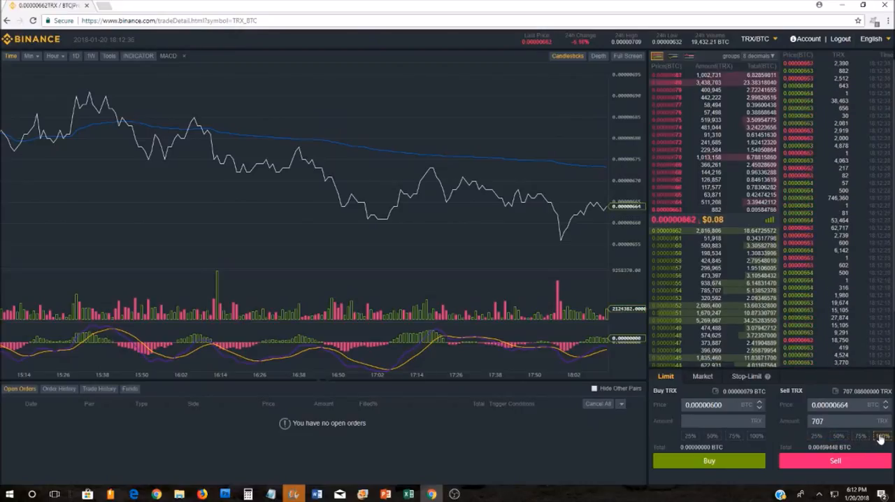
click(856, 438)
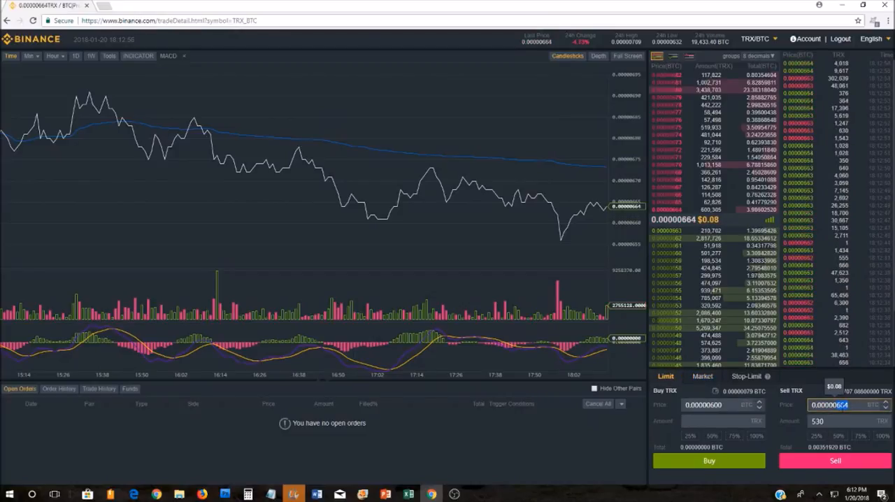
click(702, 376)
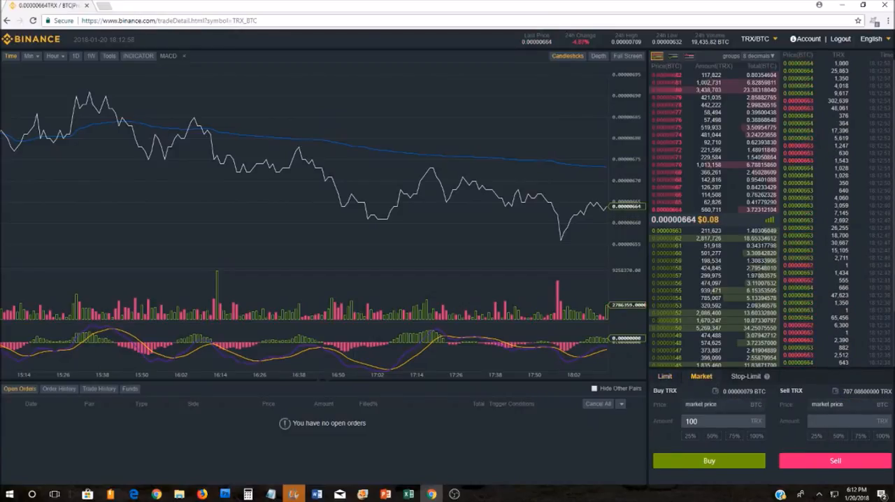